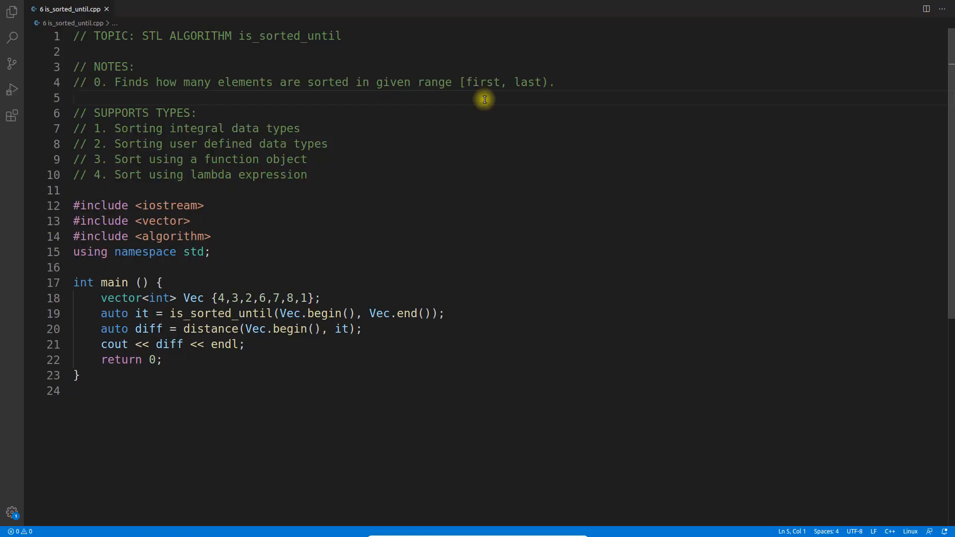
mouse_move(464, 100)
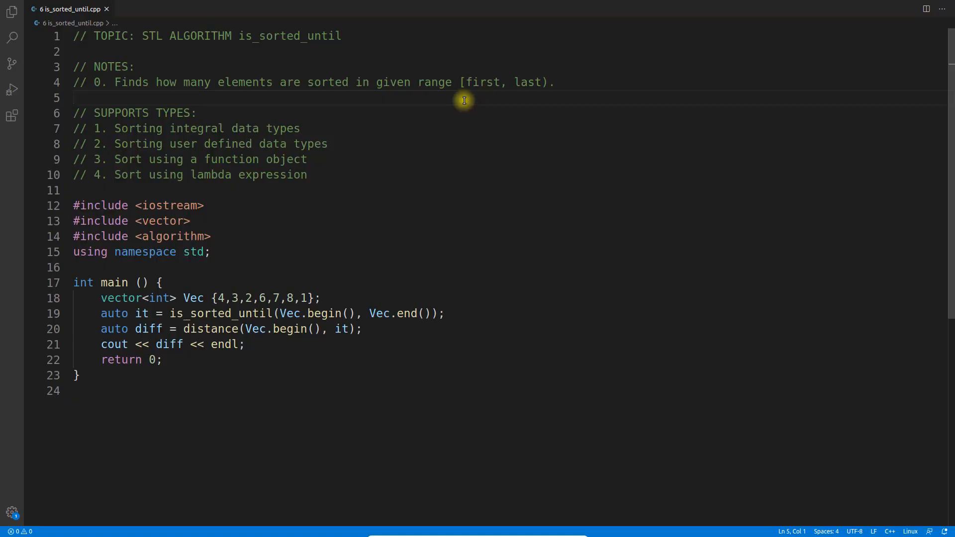
mouse_move(307, 36)
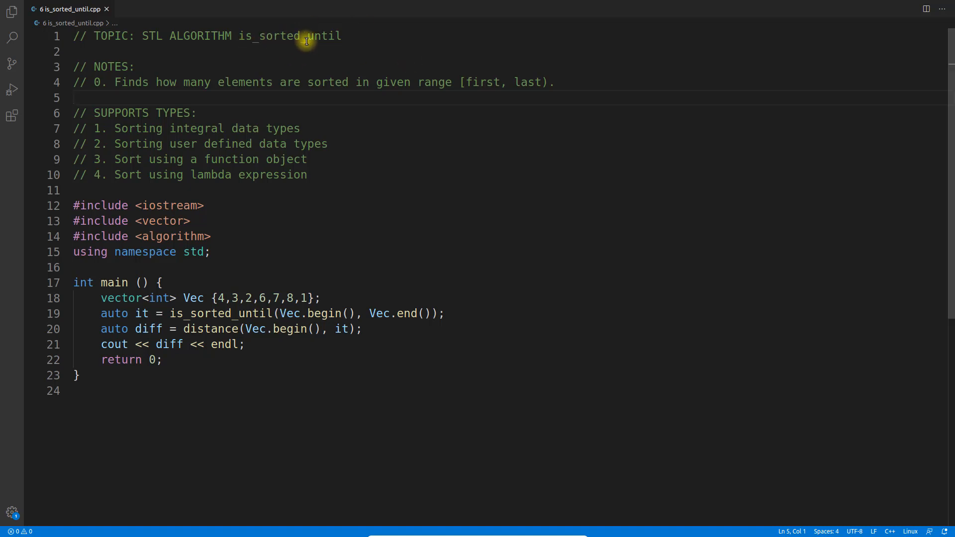
- Highlight the word 'last' in the range note and the is_sorted_until call on line 19
left_click(341, 36)
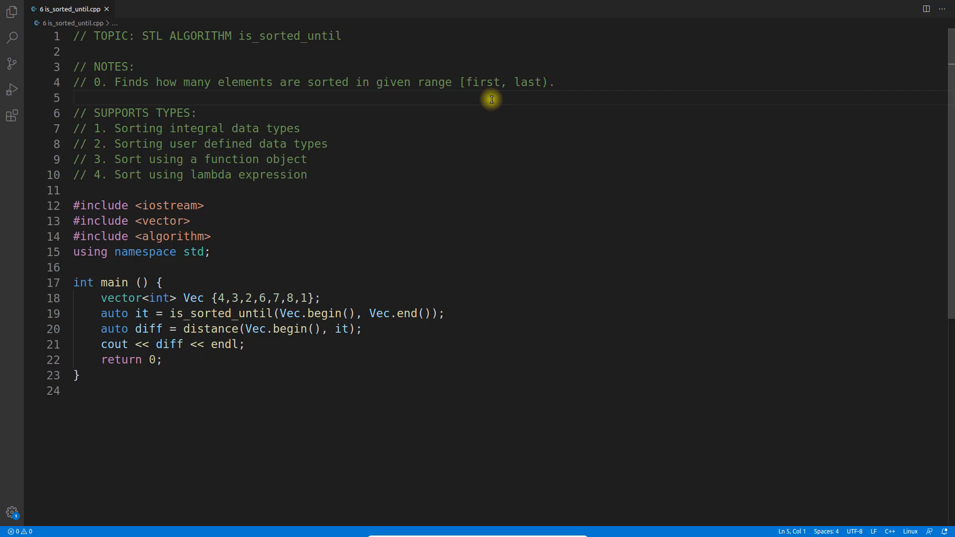
left_click(74, 97)
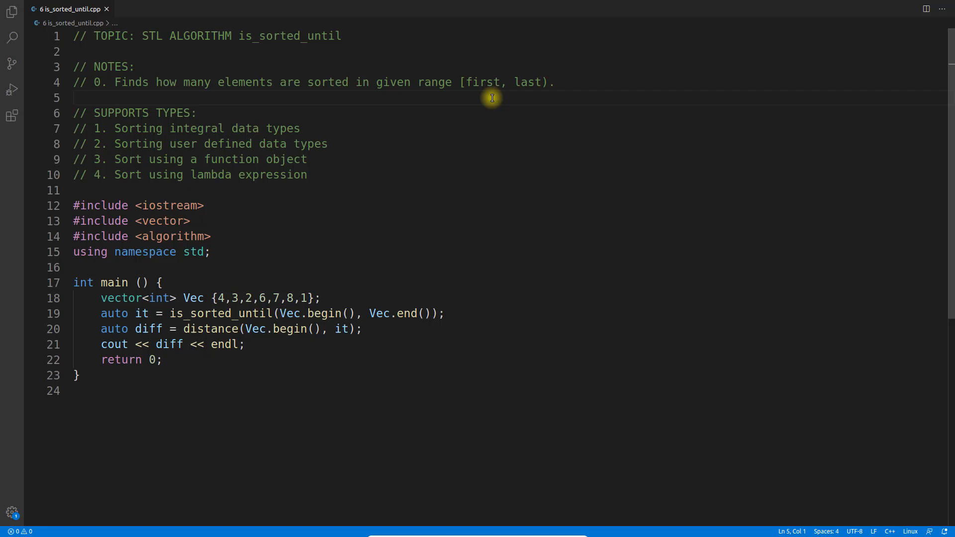
left_click(342, 36)
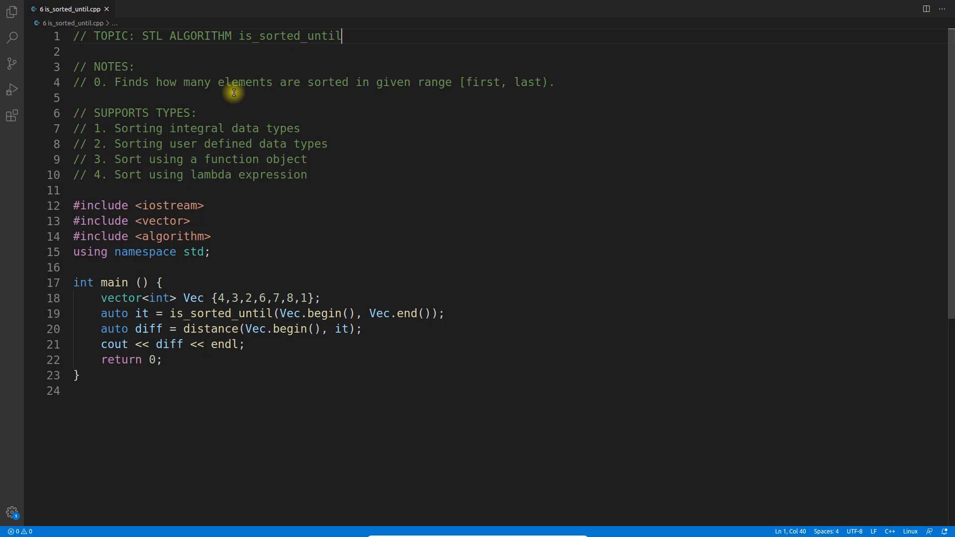
mouse_move(328, 89)
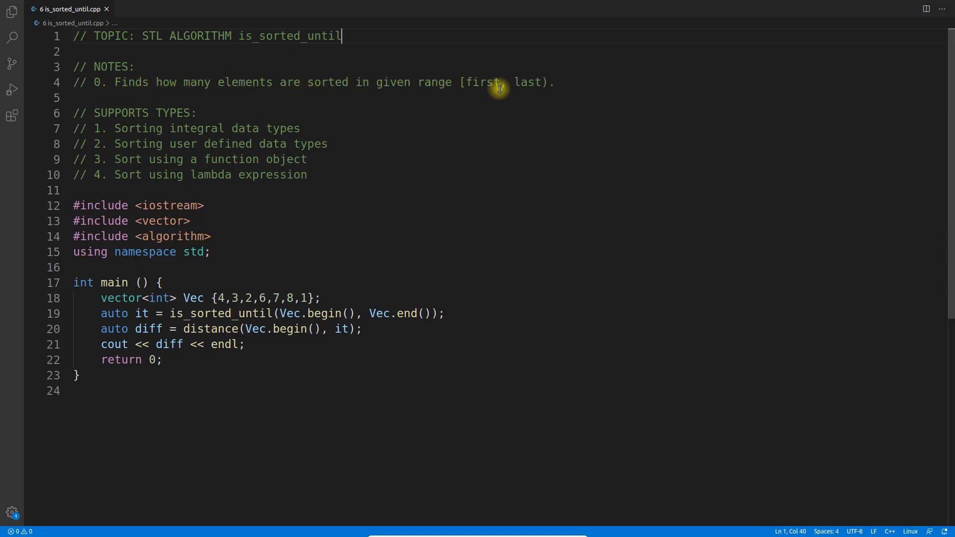
double_click(529, 83)
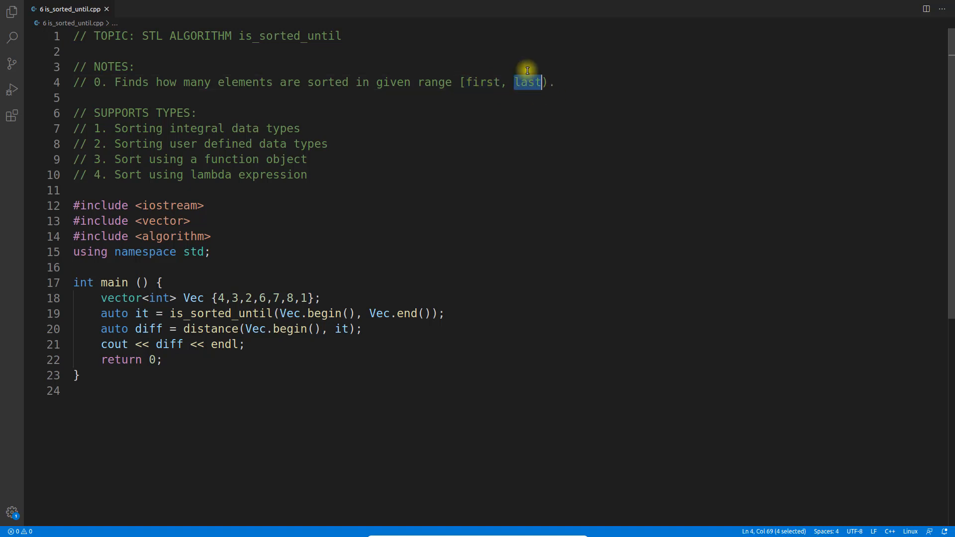
double_click(483, 82)
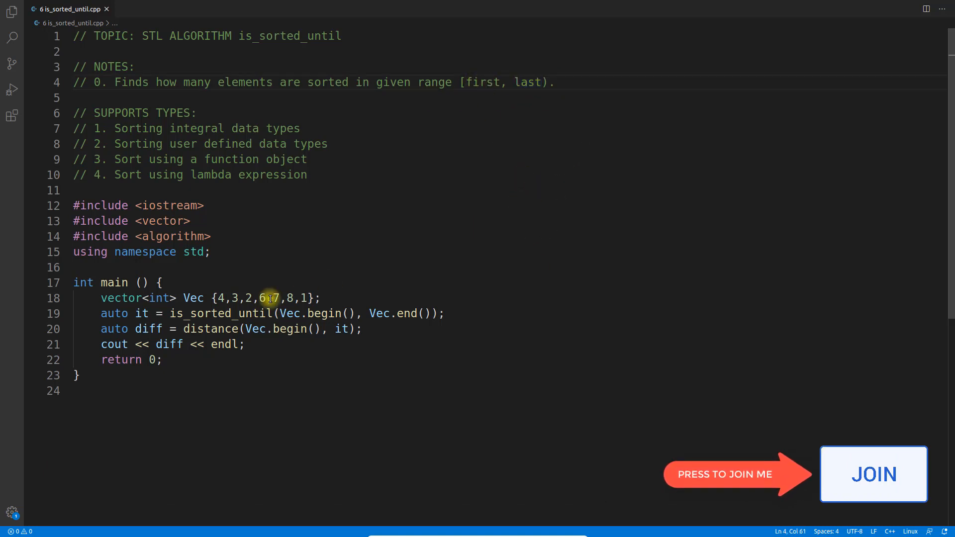
double_click(222, 313)
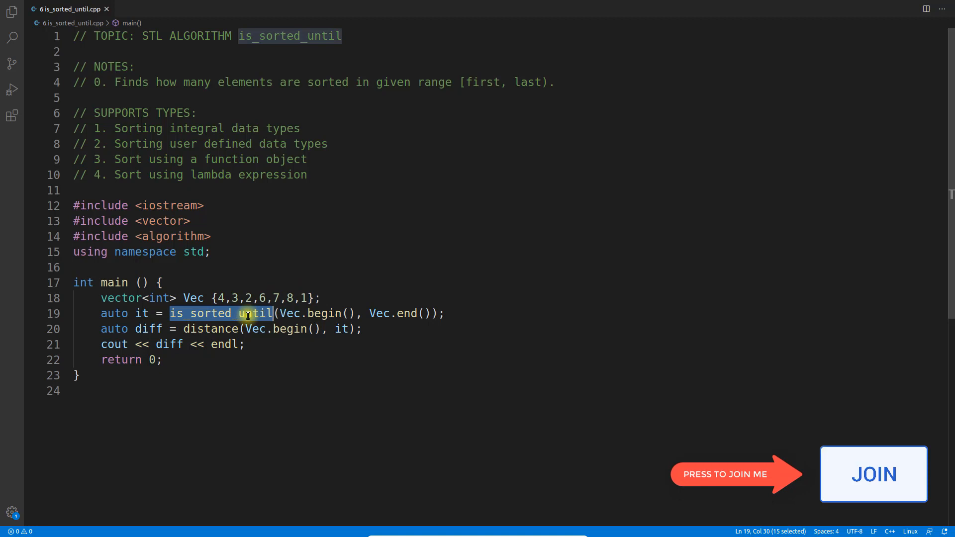
double_click(325, 314)
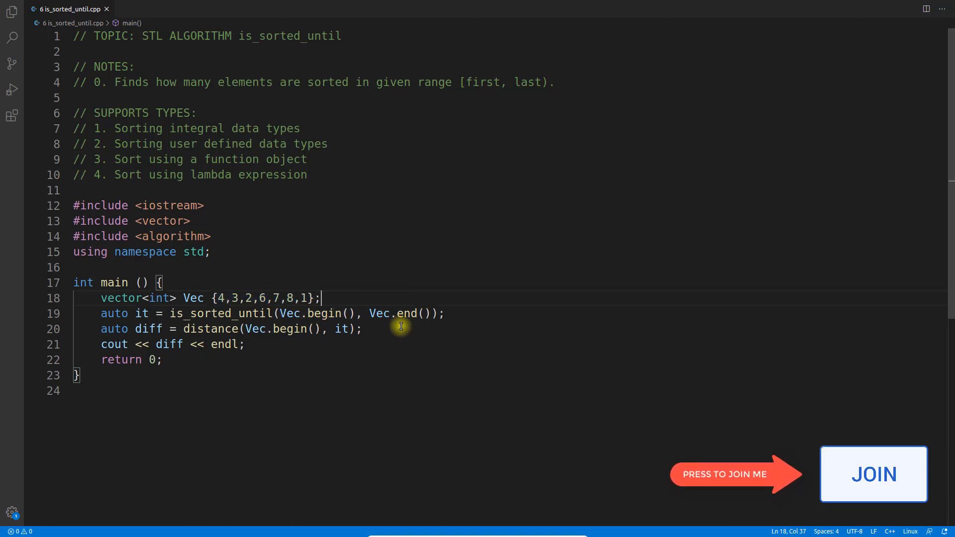
mouse_move(471, 313)
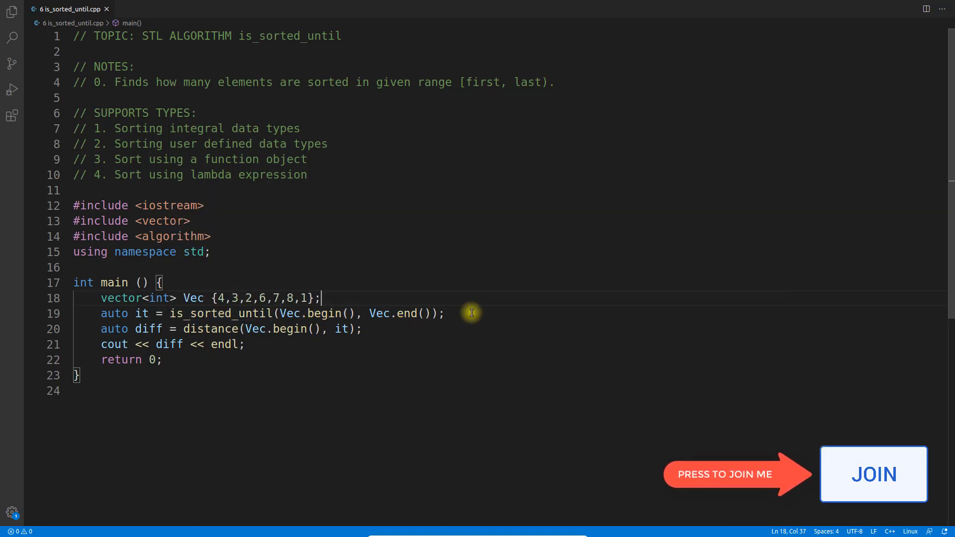
- Run the compiled program with ./a.out in the terminal, printing 1
left_click(445, 312)
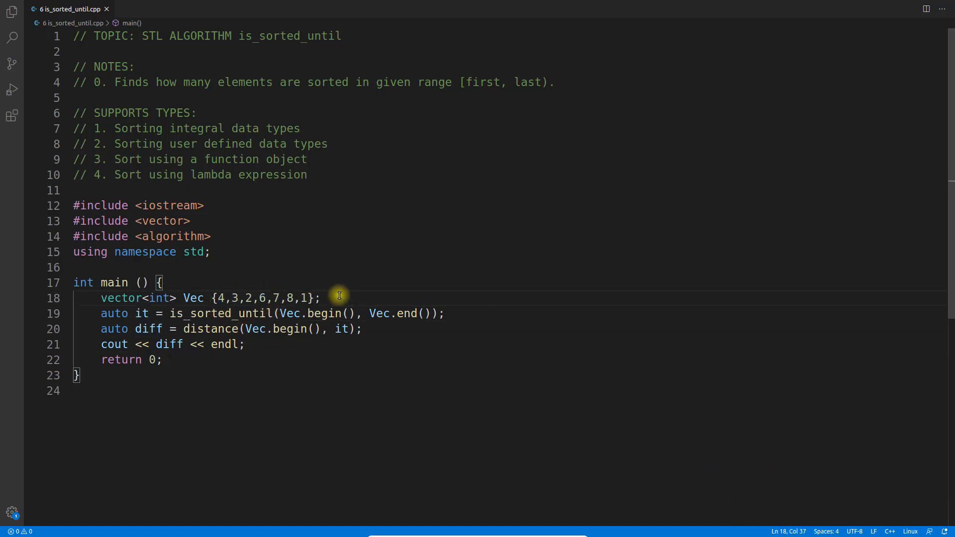
left_click(363, 328)
type("g++ 6\\ is_sorted_until.cpp")
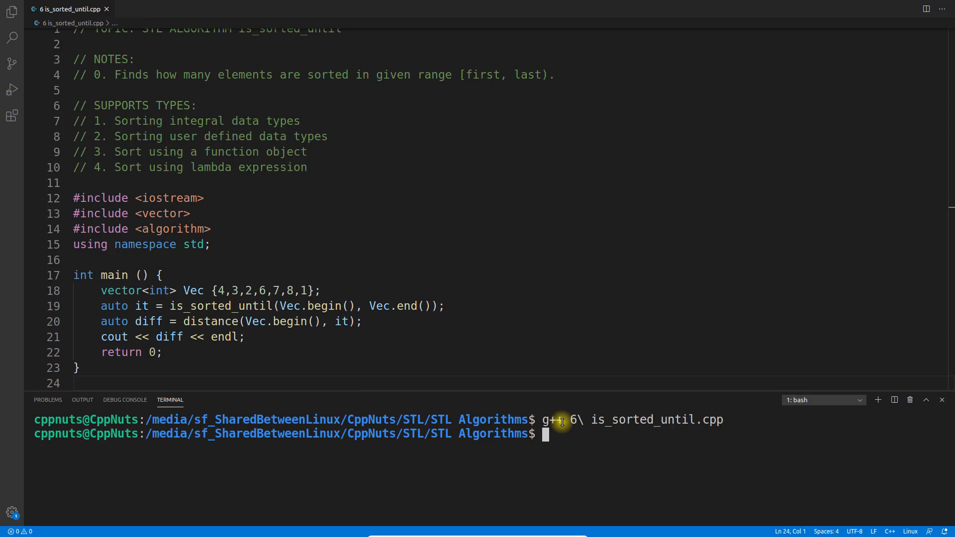
type("./a.out")
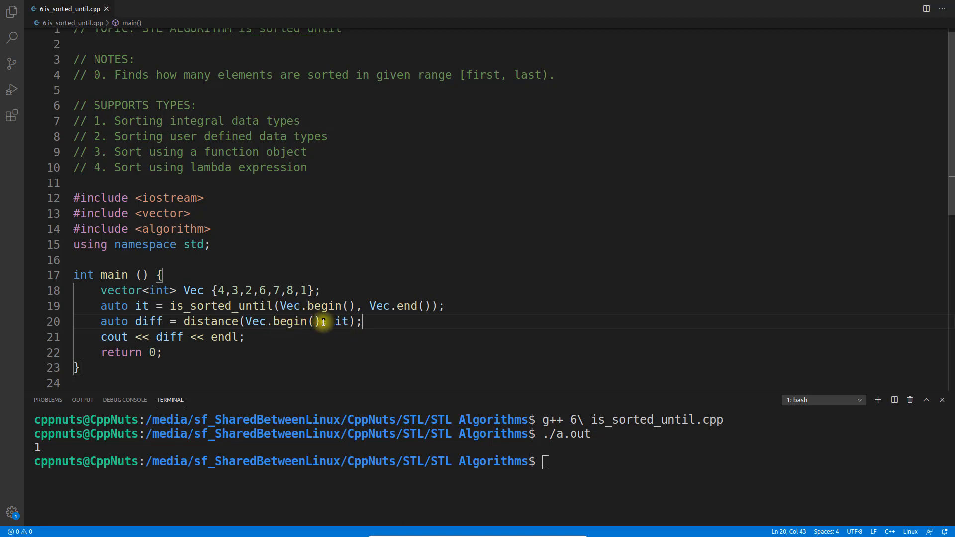
mouse_move(210, 306)
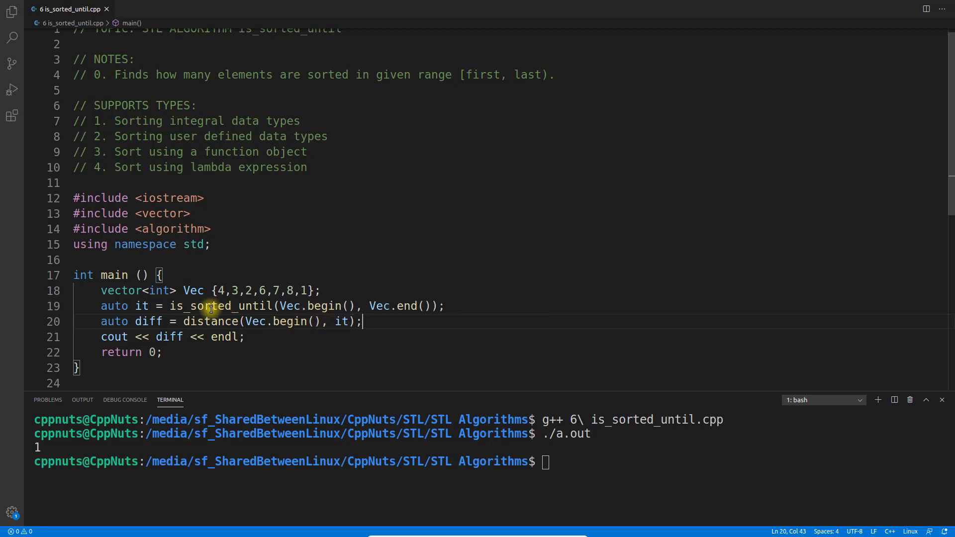
- Select inside the is_sorted_until call to prepare adding a comparator argument
left_click(443, 306)
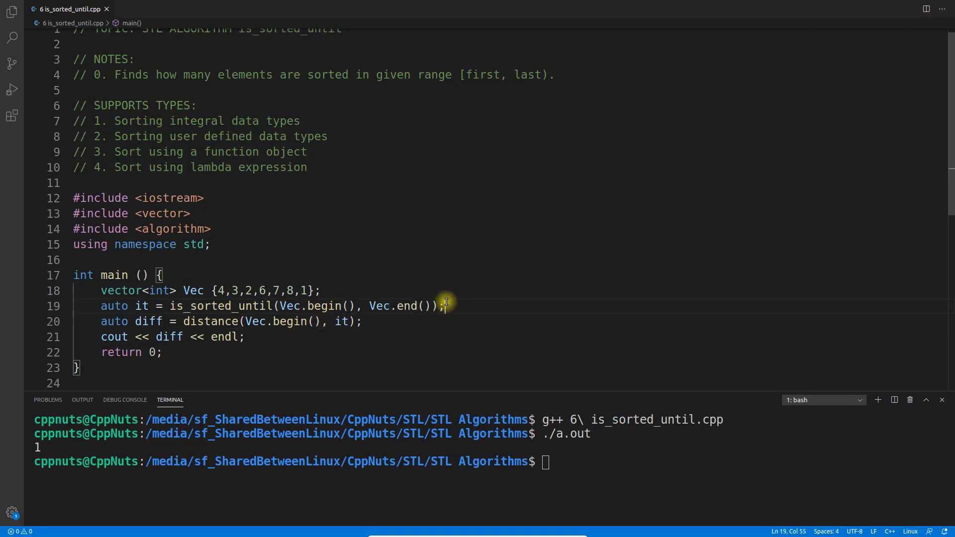
double_click(233, 291)
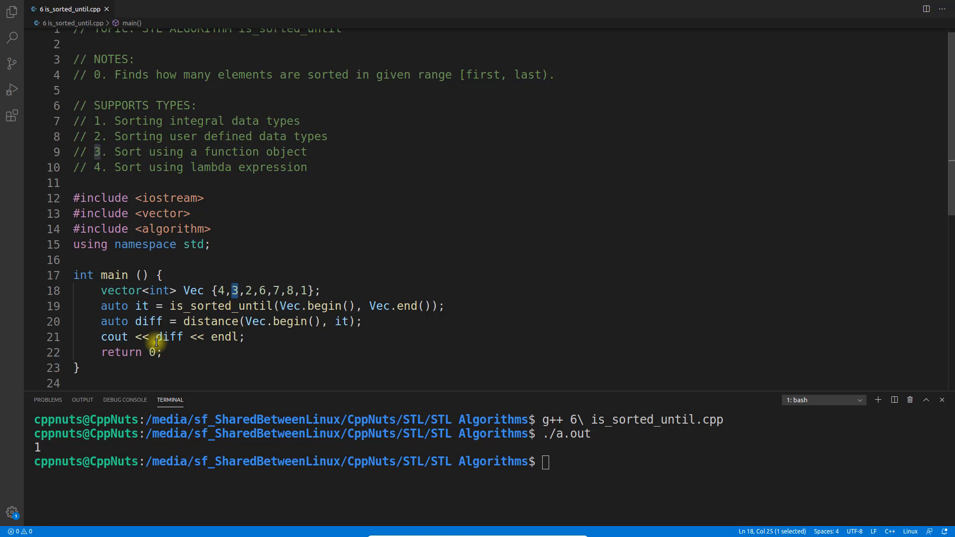
left_click(271, 337)
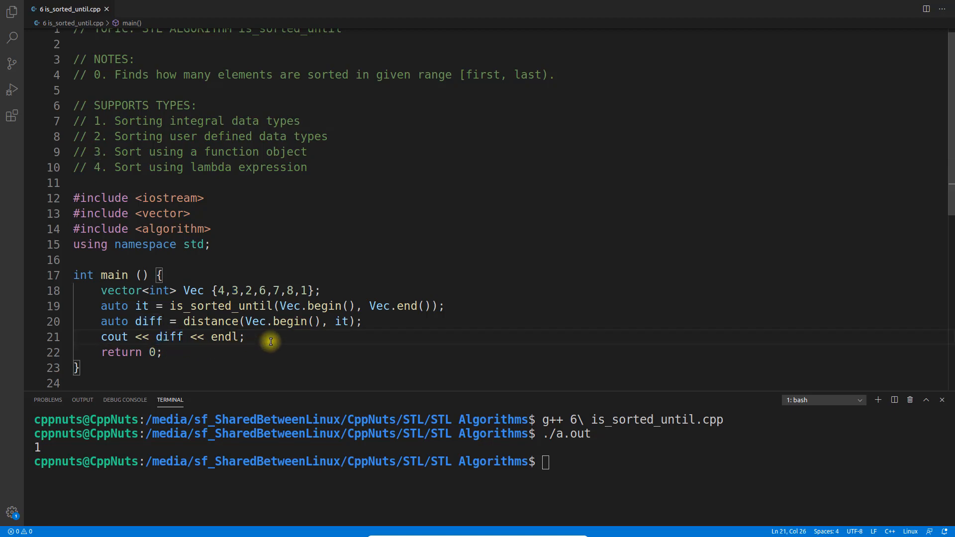
mouse_move(222, 453)
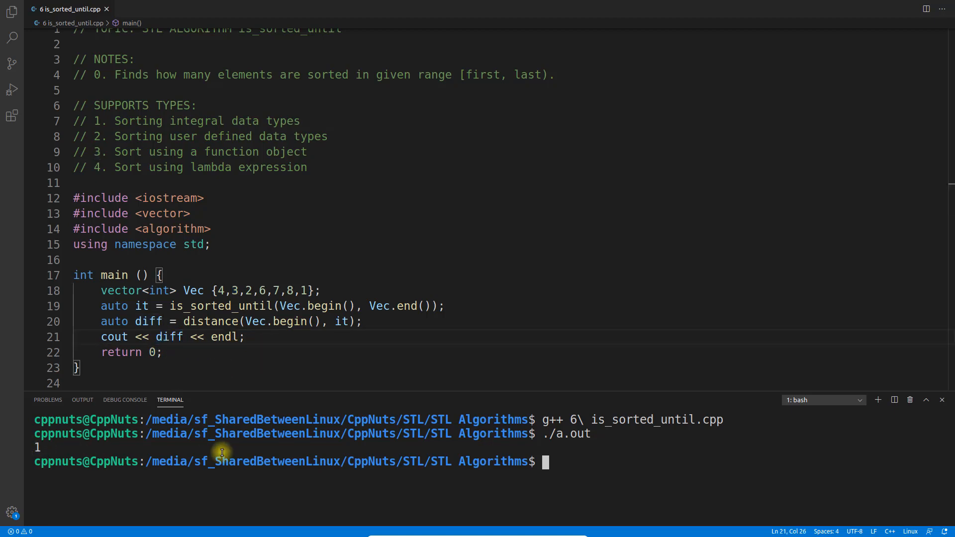
mouse_move(218, 282)
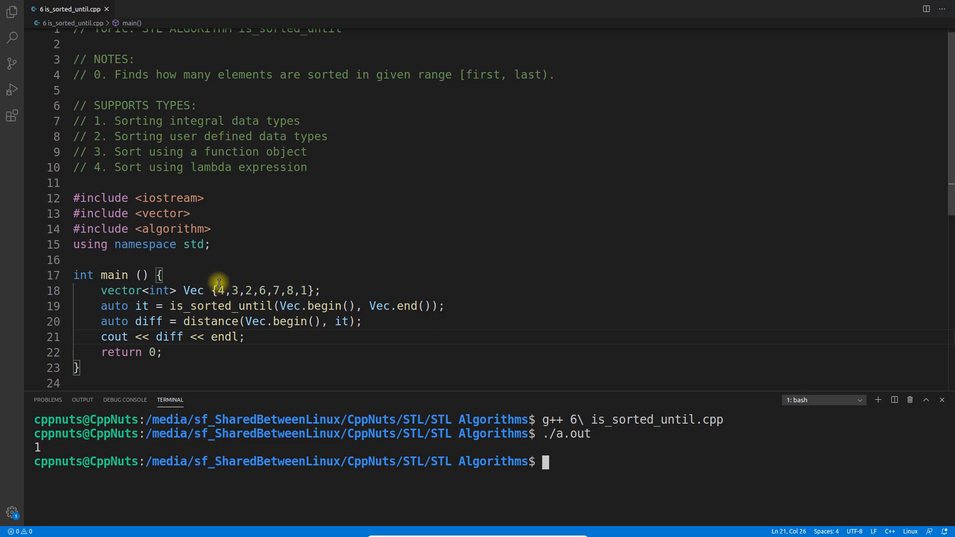
mouse_move(233, 291)
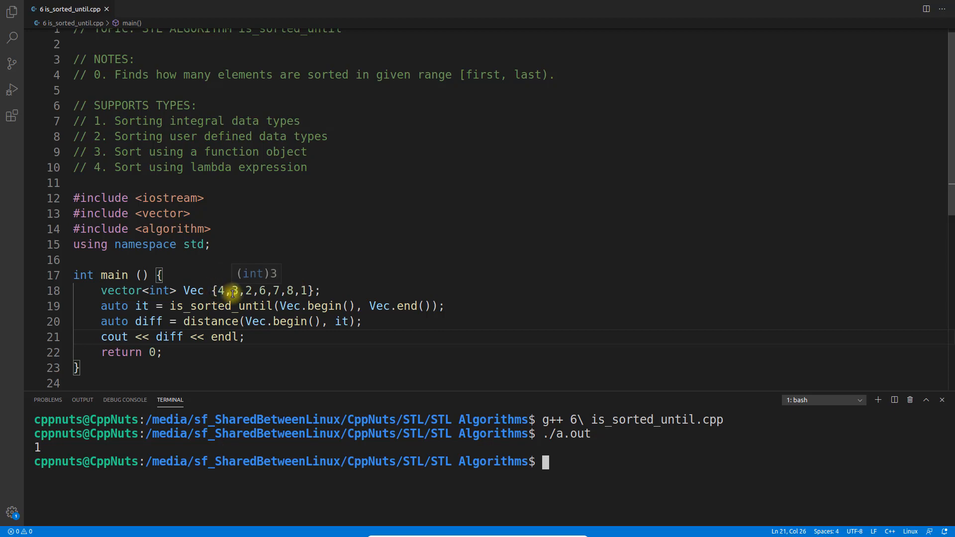
mouse_move(342, 291)
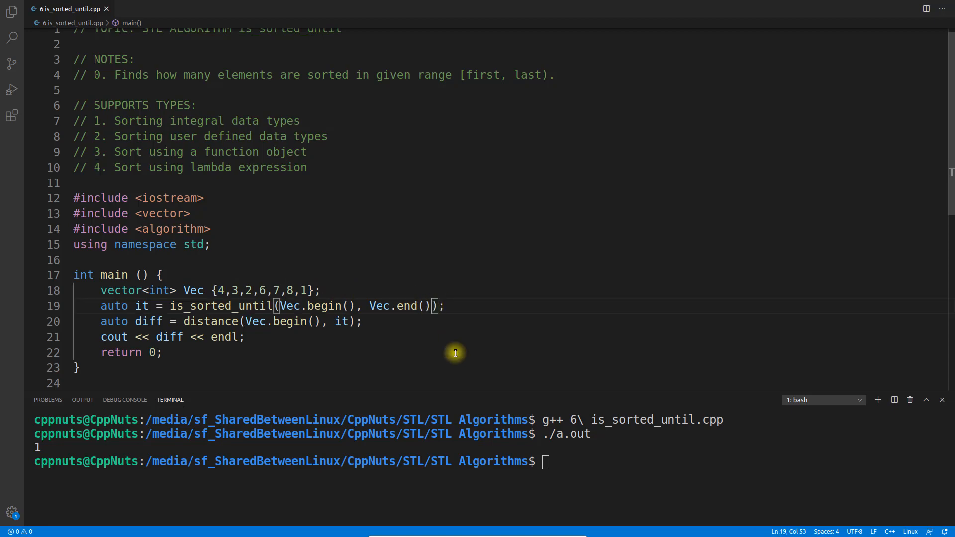
- Add greater<int>() to is_sorted_until, mark the 4,3,2 run, and select 6 to replace
type(", greater<int>(")
left_click(490, 461)
type("g++ 6\\ is_sorted_until.cpp")
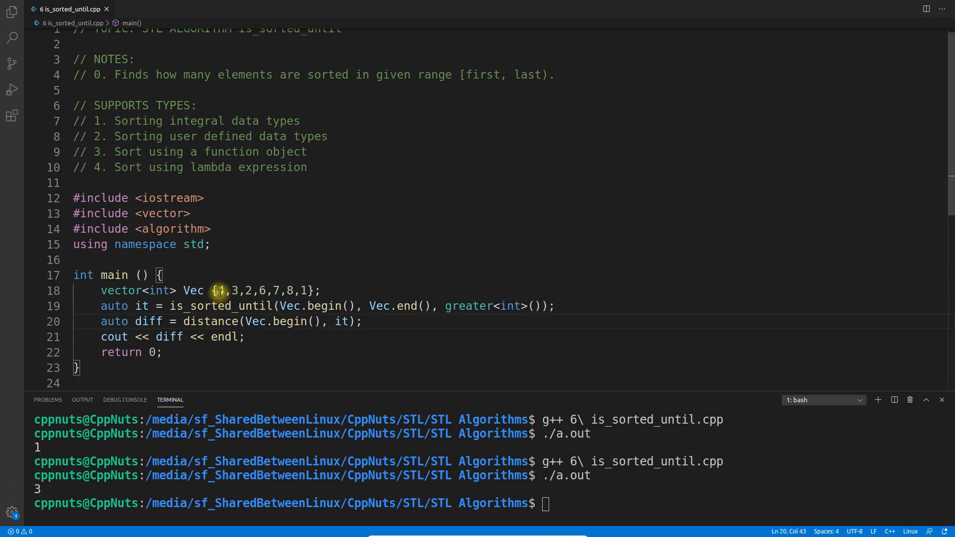
left_click_drag(217, 291, 252, 290)
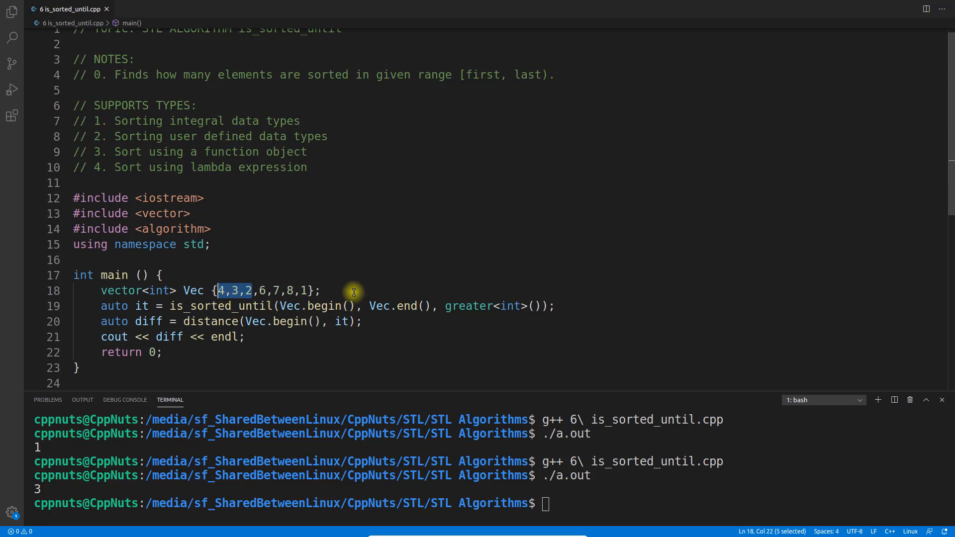
double_click(468, 306)
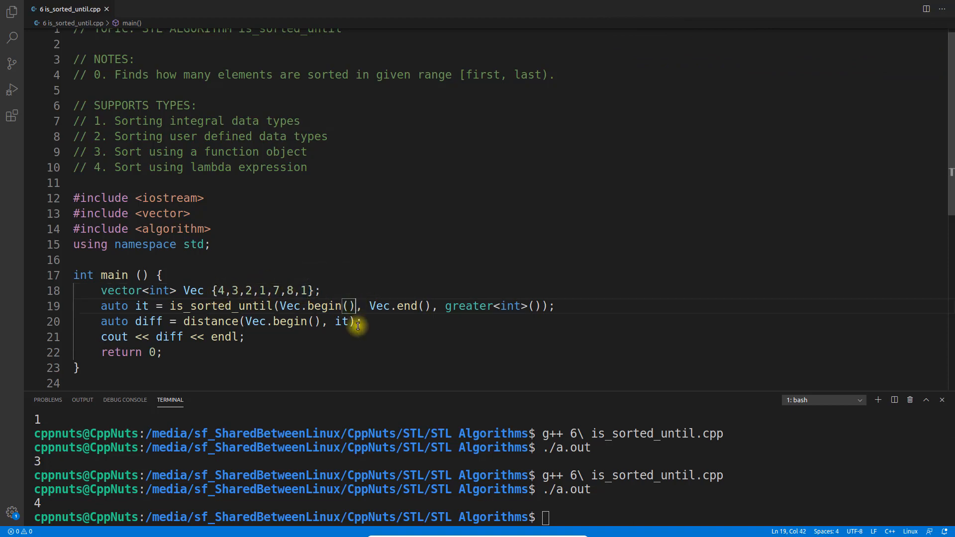
- Append +1 to Vec.begin() in is_sorted_until and distance, then compile with g++
type("+1")
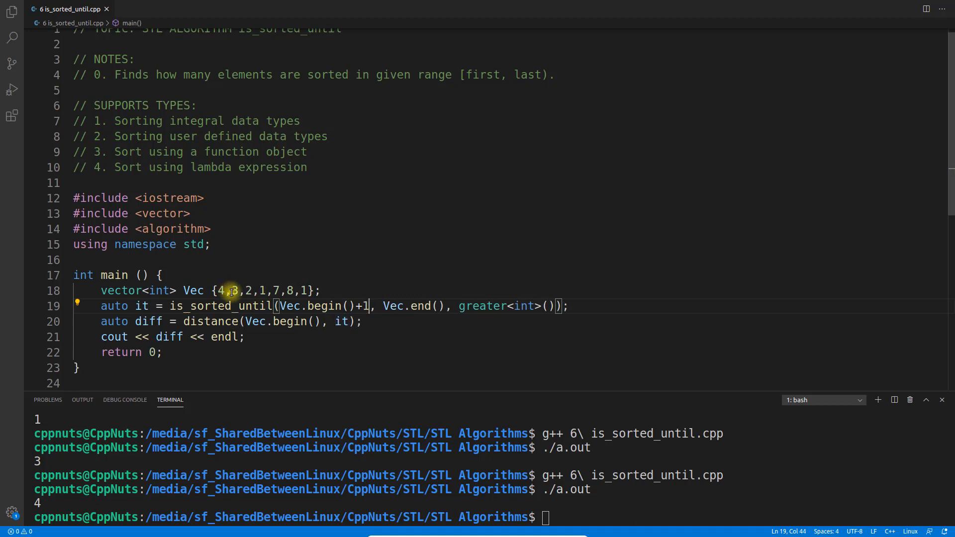
double_click(233, 290)
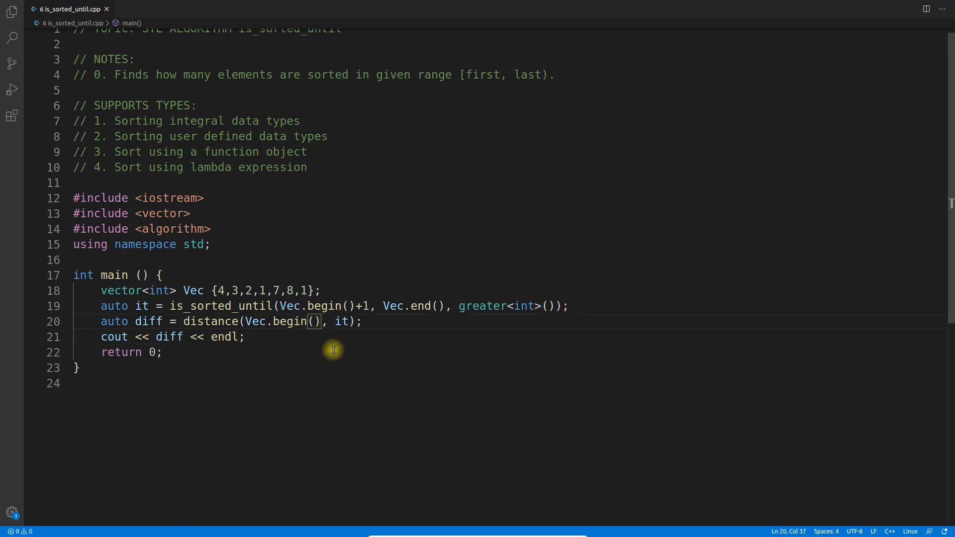
type("+1")
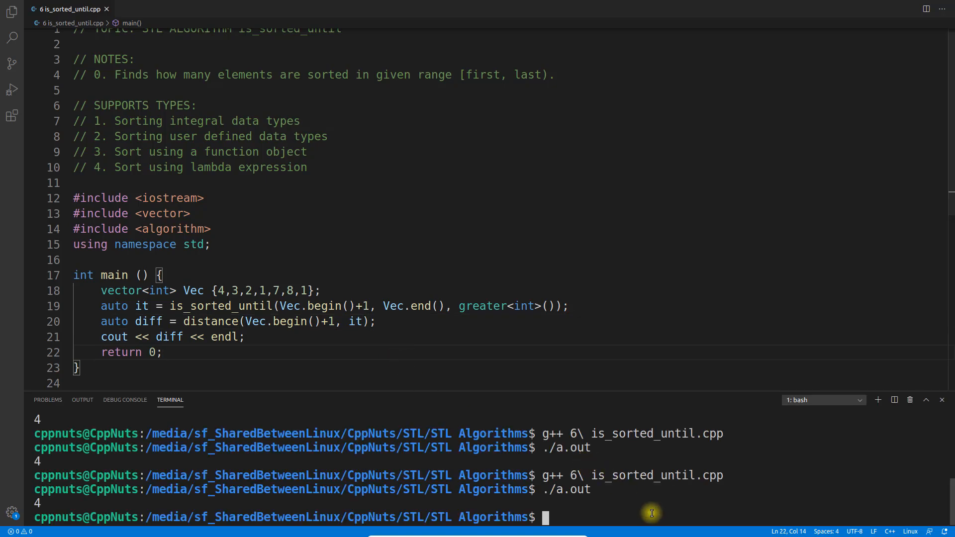
type("g++ 6\\ is_sorted_until.cpp")
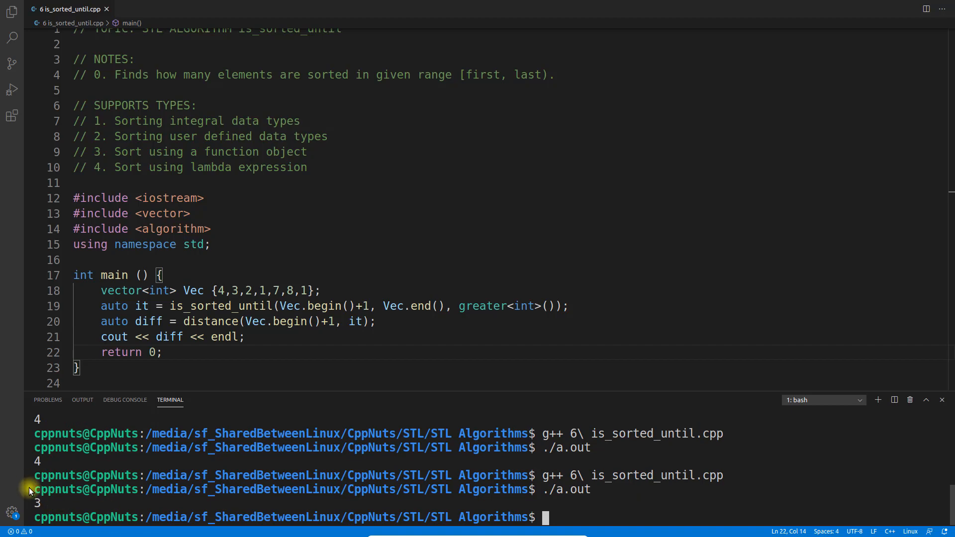
mouse_move(343, 306)
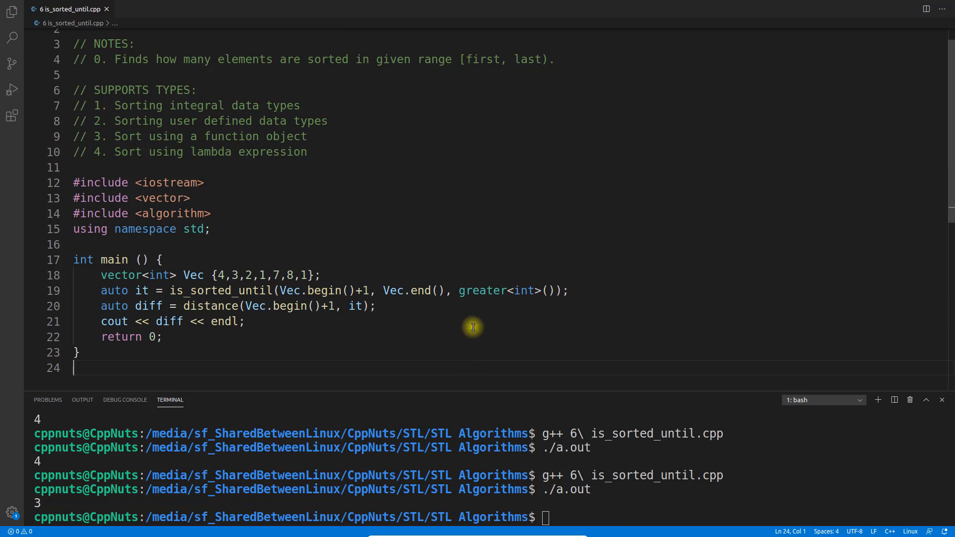
mouse_move(305, 308)
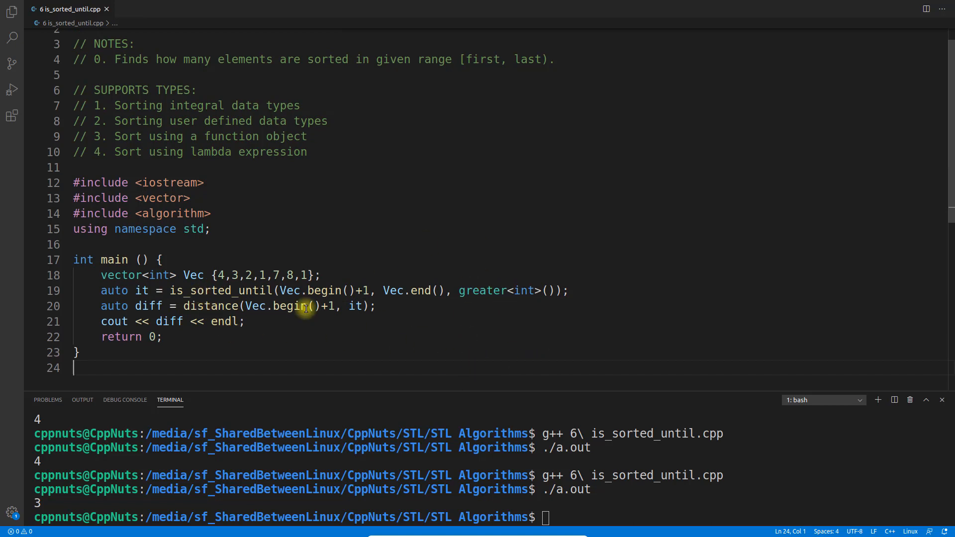
left_click(210, 290)
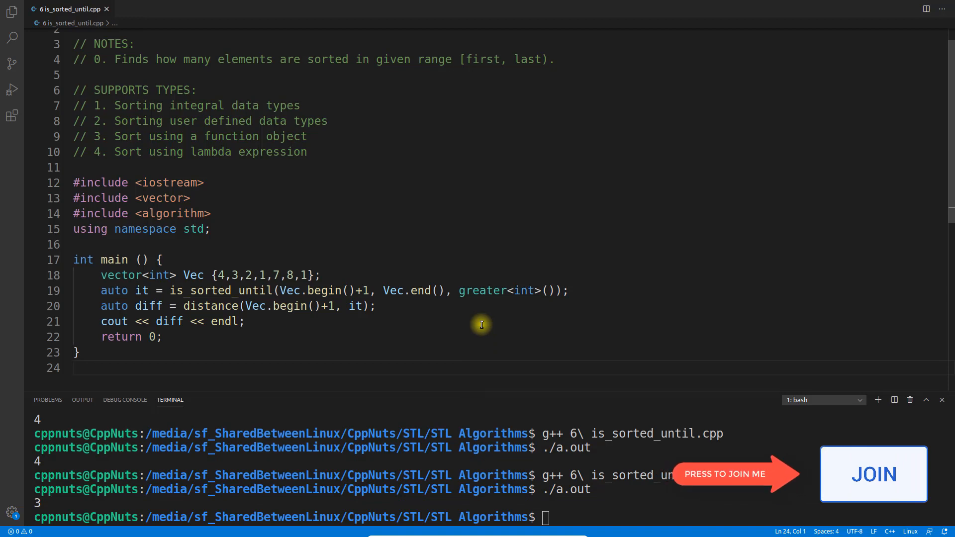
mouse_move(627, 330)
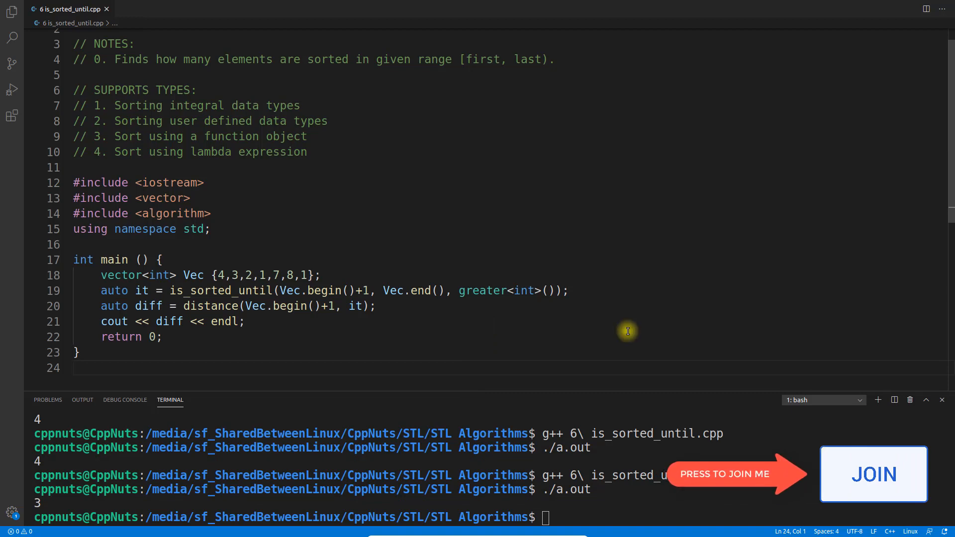